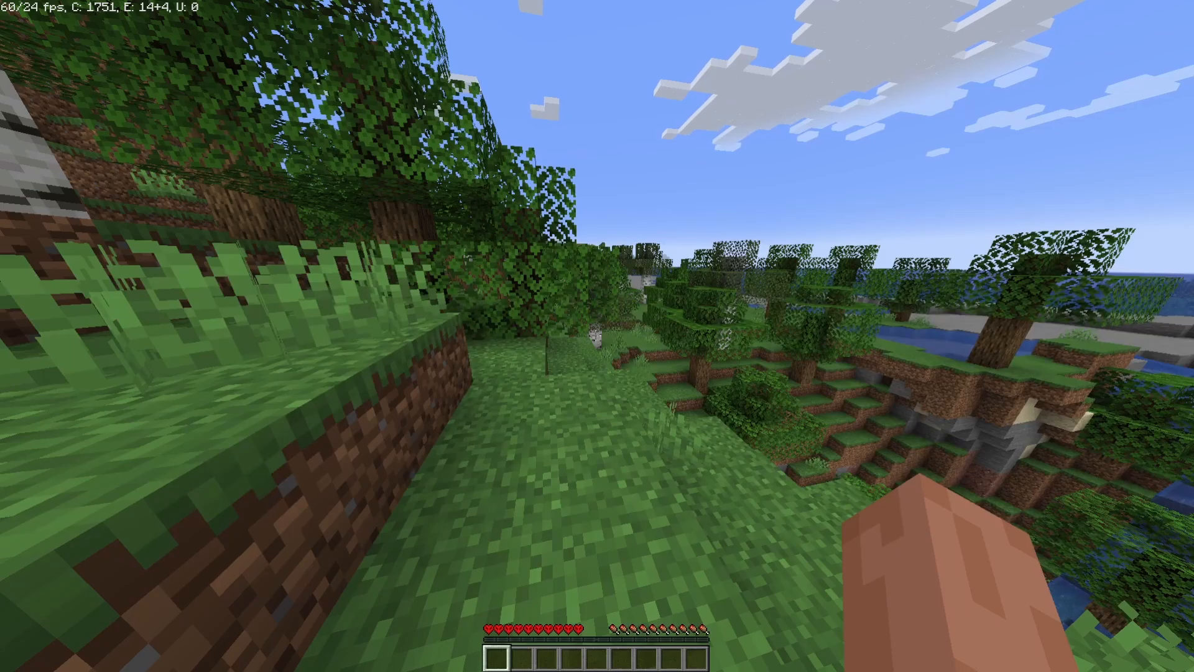
Cycle the Chat visibility option from Hidden to Shown in Chat Settings and confirm with Done
key("Escape")
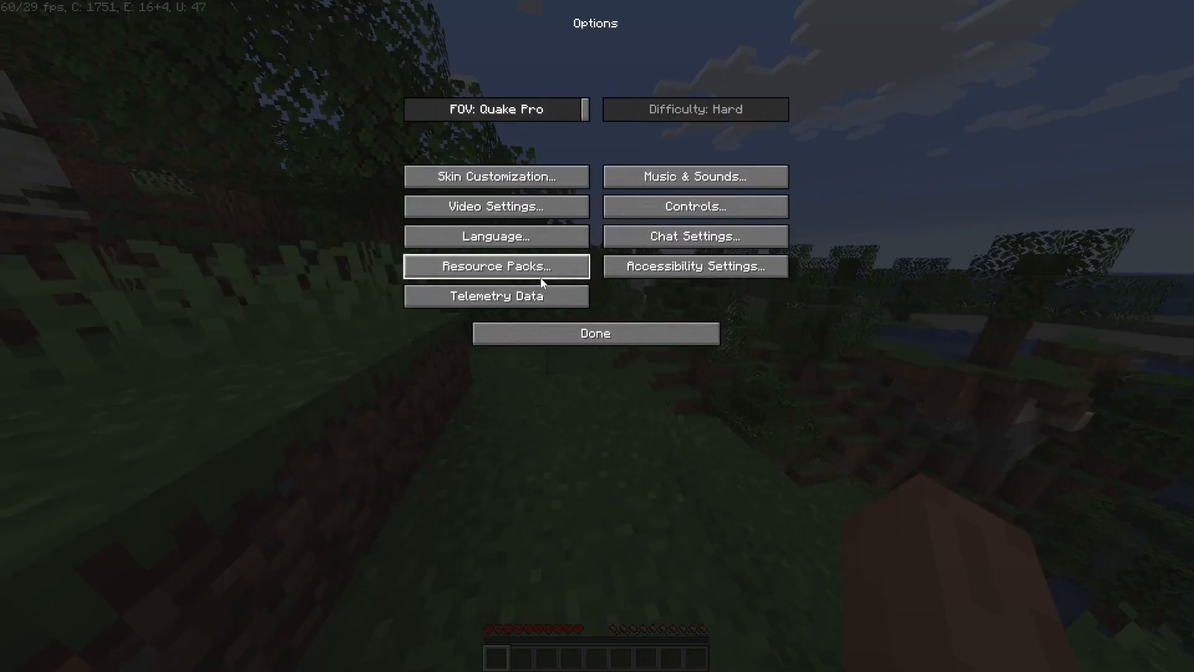
left_click(694, 235)
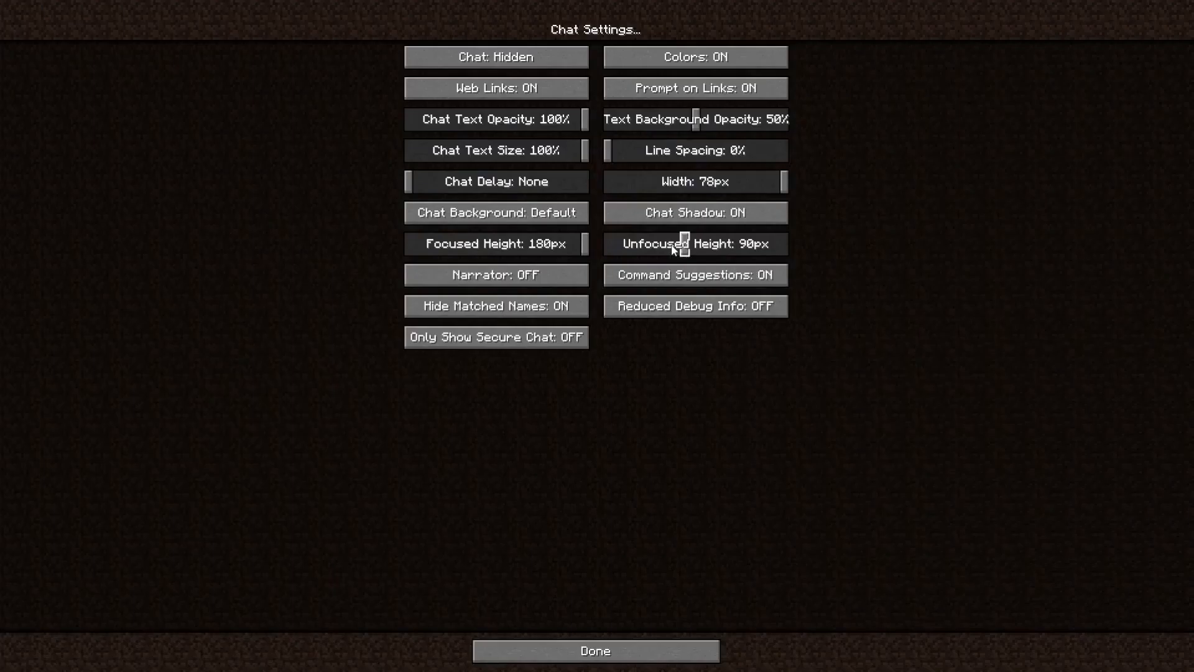
mouse_move(599, 246)
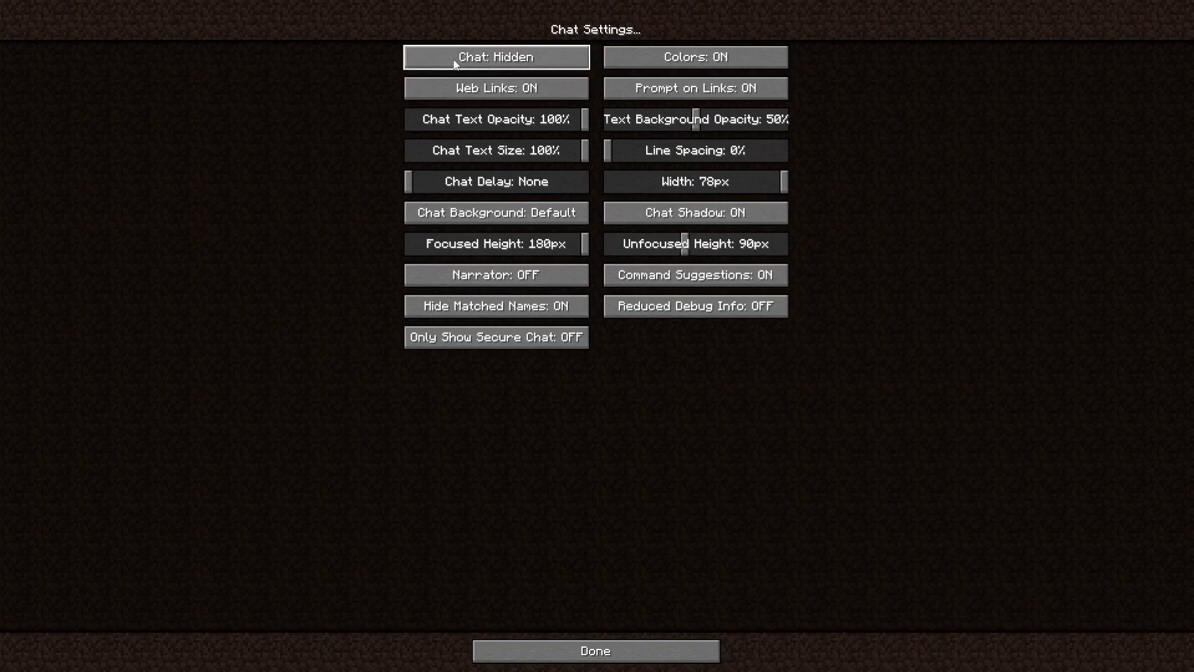
mouse_move(543, 70)
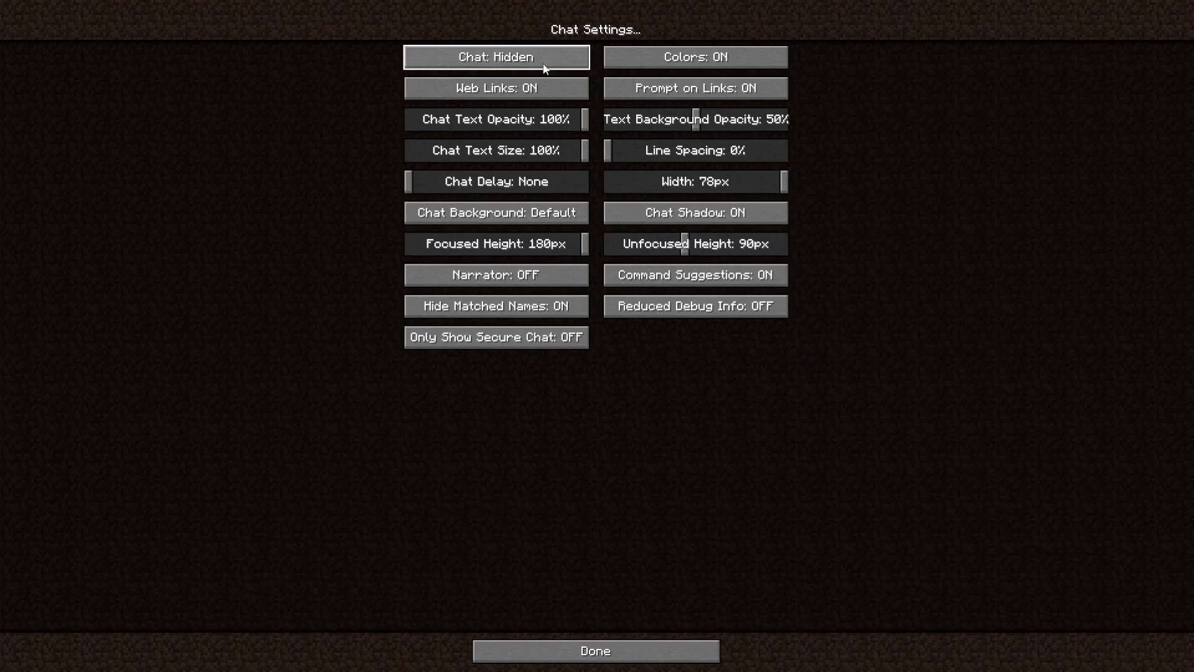
left_click(496, 56)
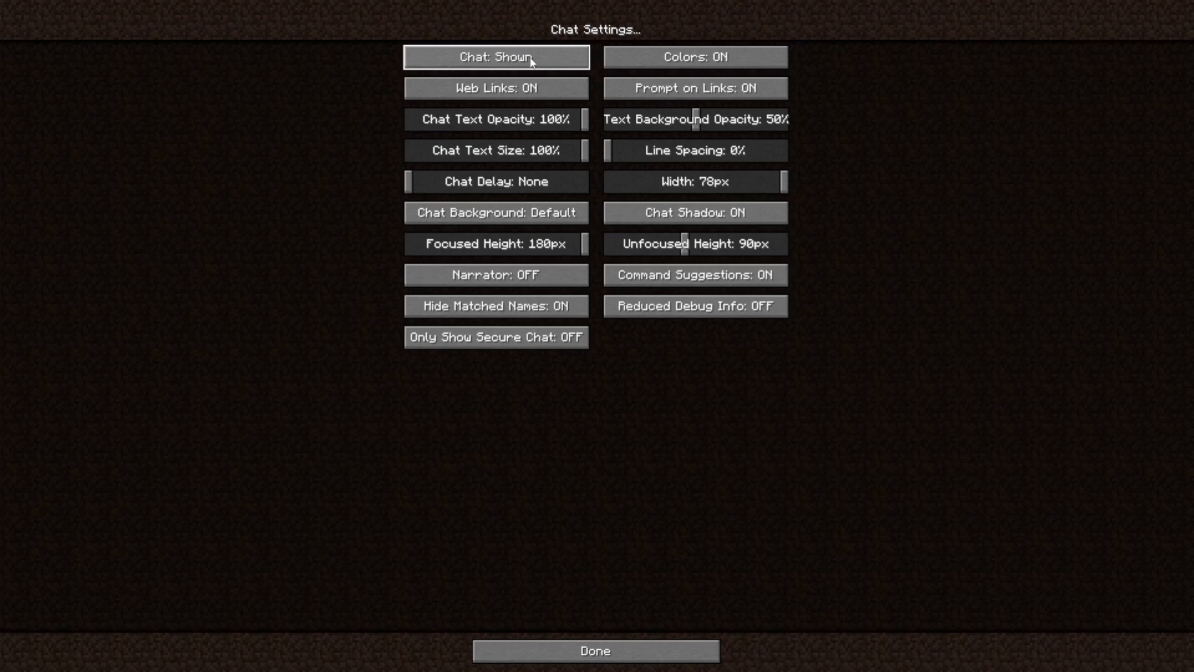
left_click(495, 56)
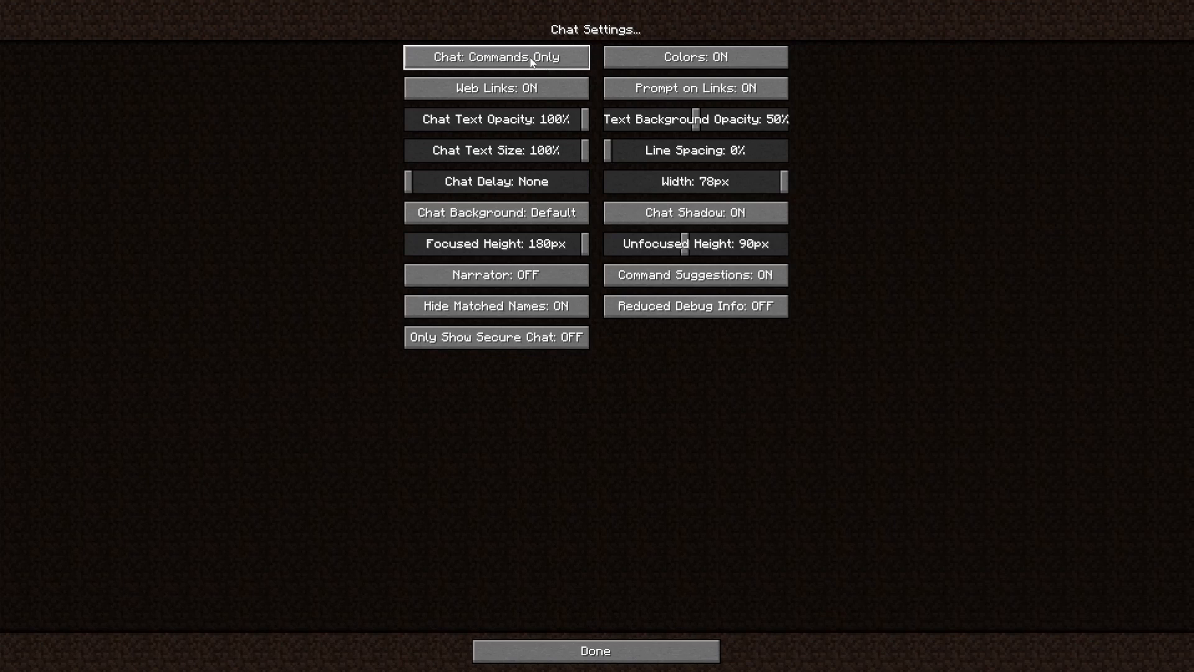
left_click(495, 56)
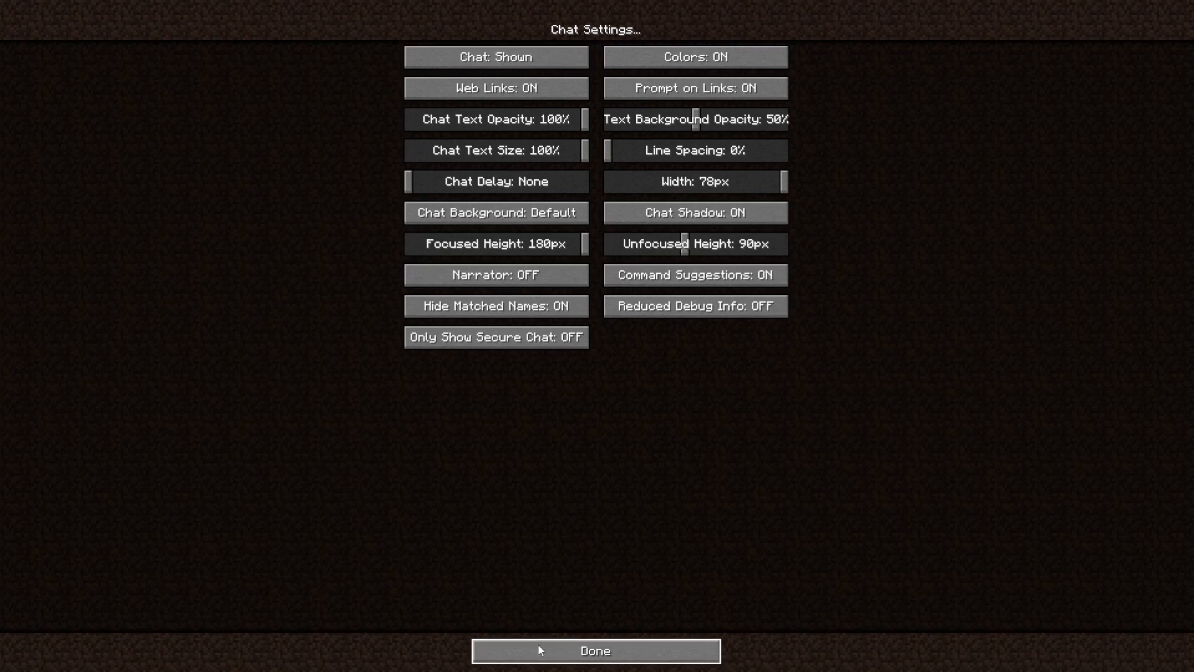
left_click(596, 651)
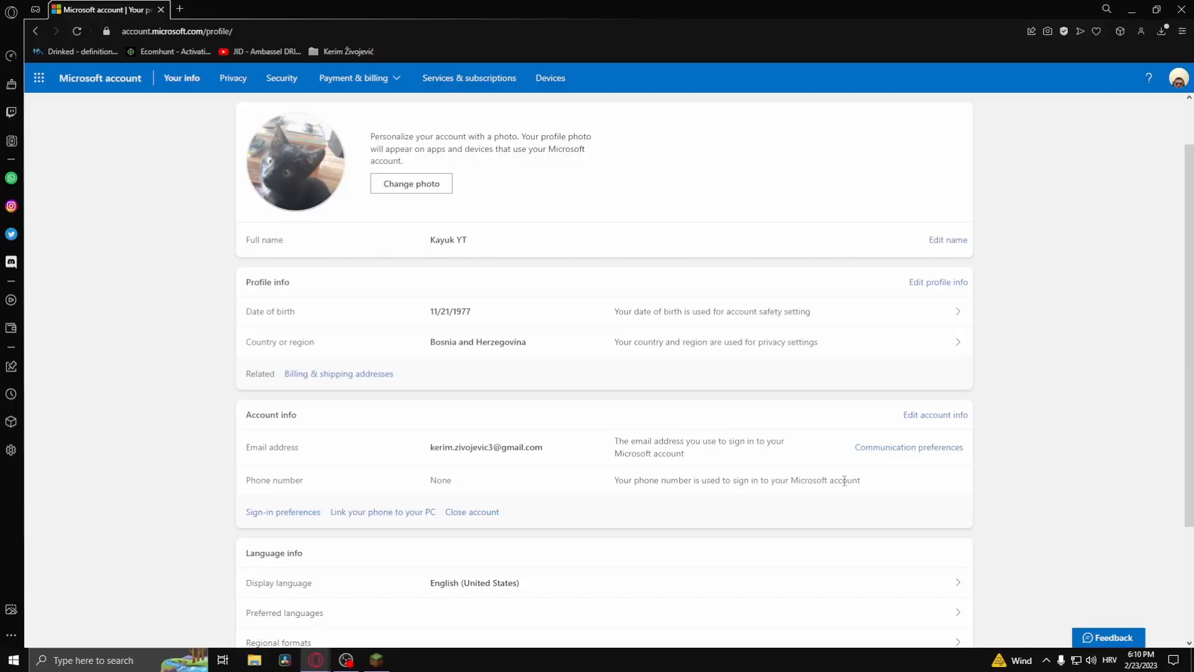
mouse_move(817, 494)
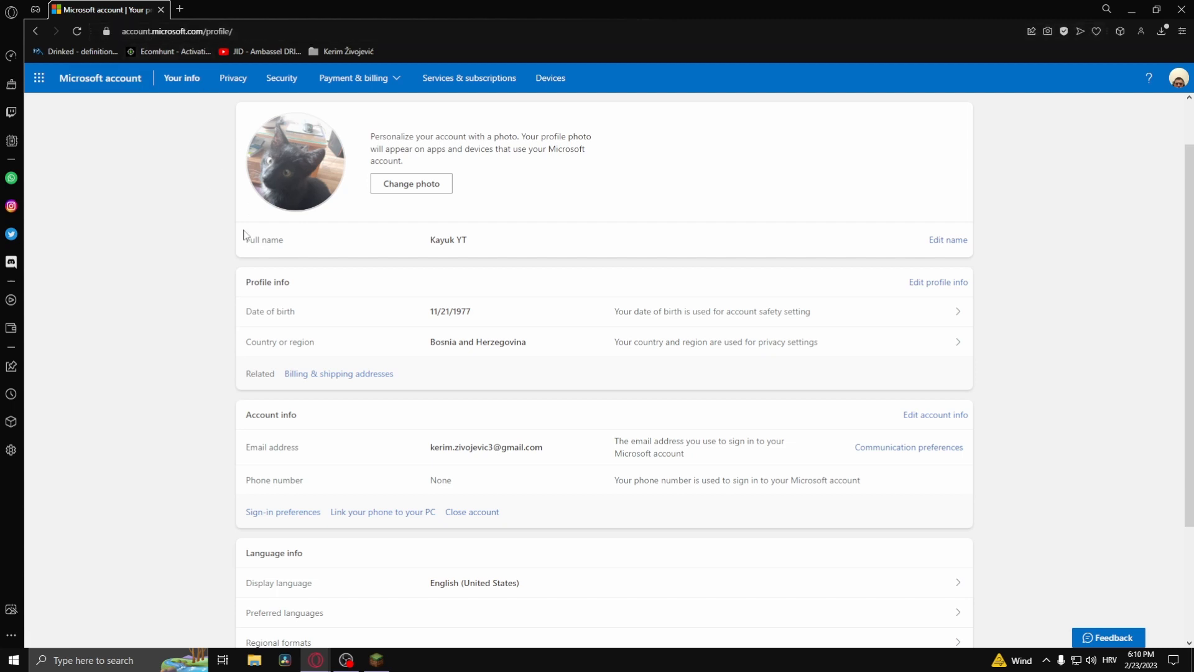
mouse_move(233, 77)
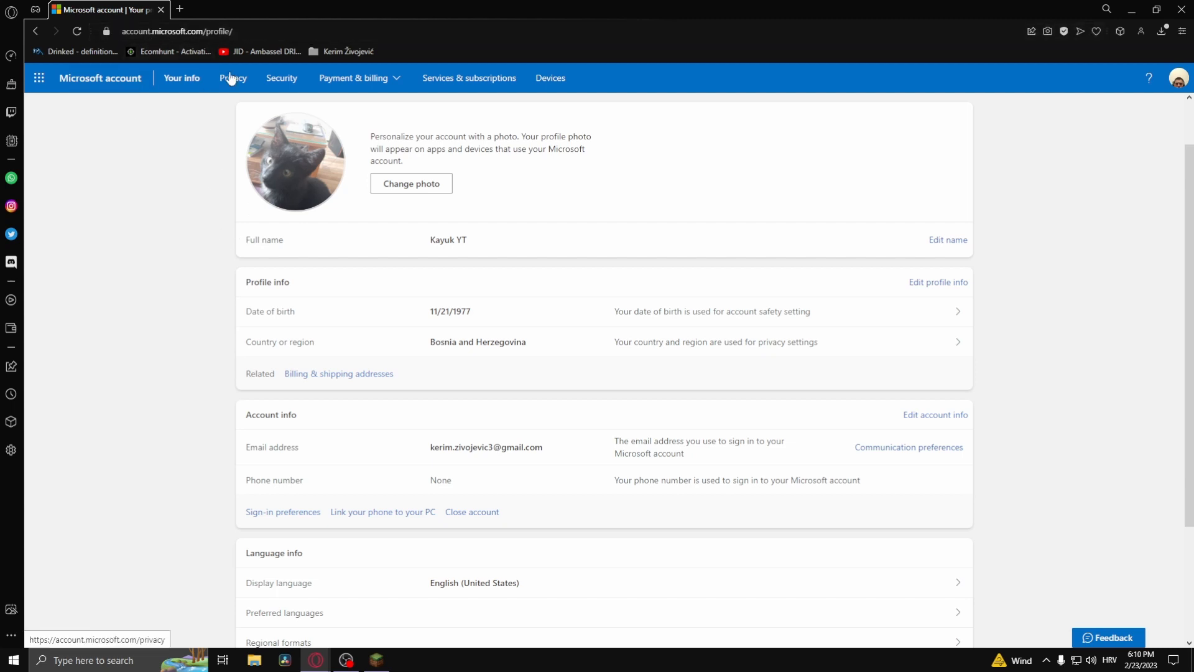
Open the account Privacy page and bring 'Privacy settings in our products' into view
left_click(232, 78)
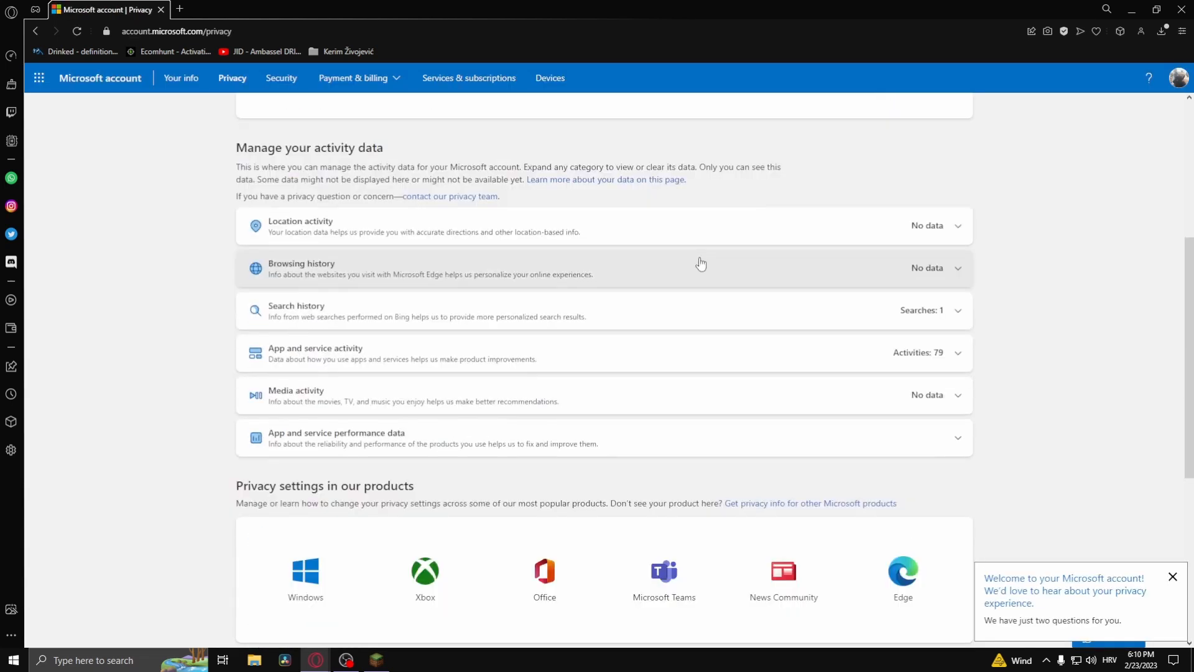
scroll("down", 3)
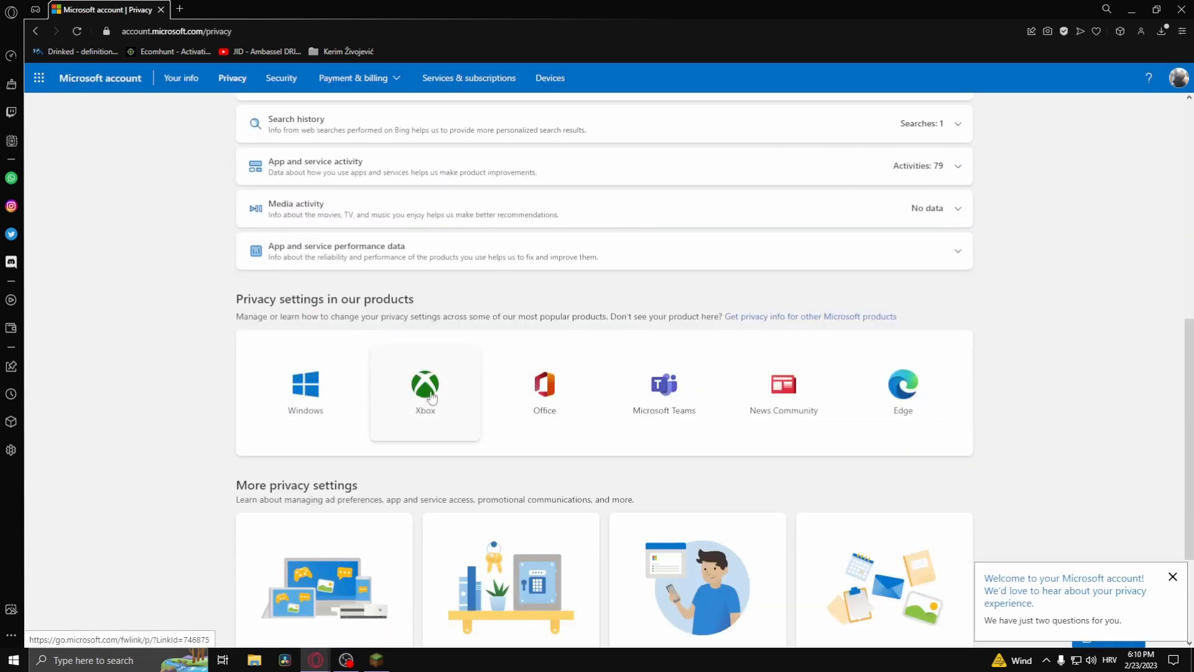
Open Xbox Privacy & online safety and check voice & text is Allow and others' communication Everyone
left_click(425, 391)
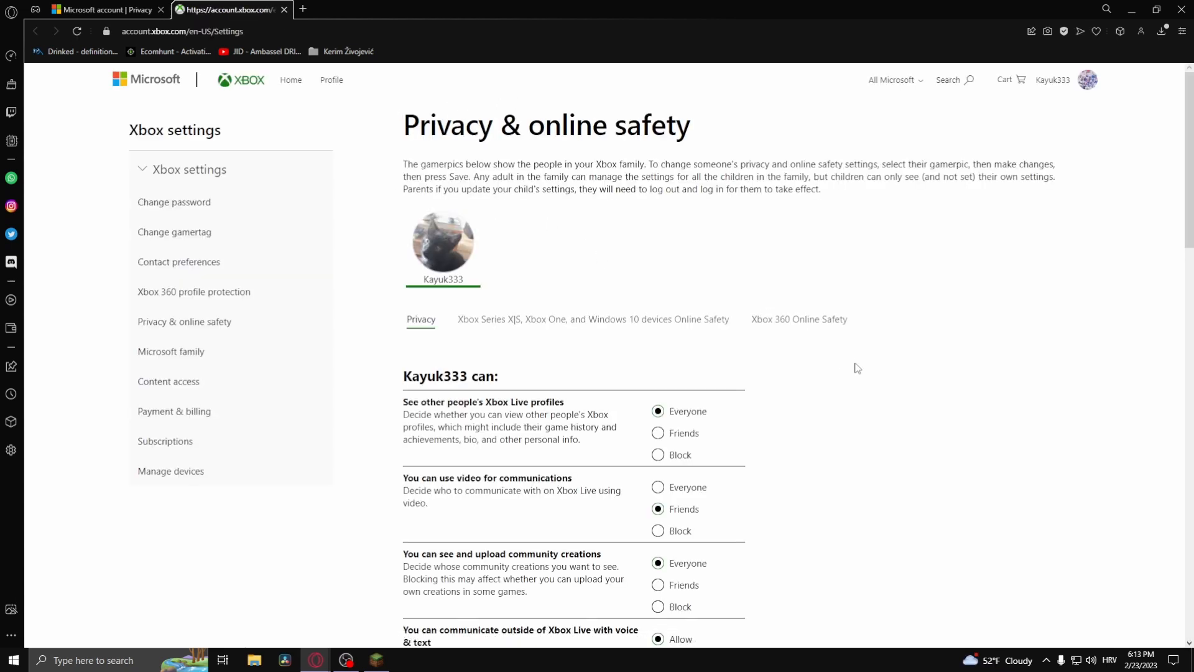
scroll("down", 3)
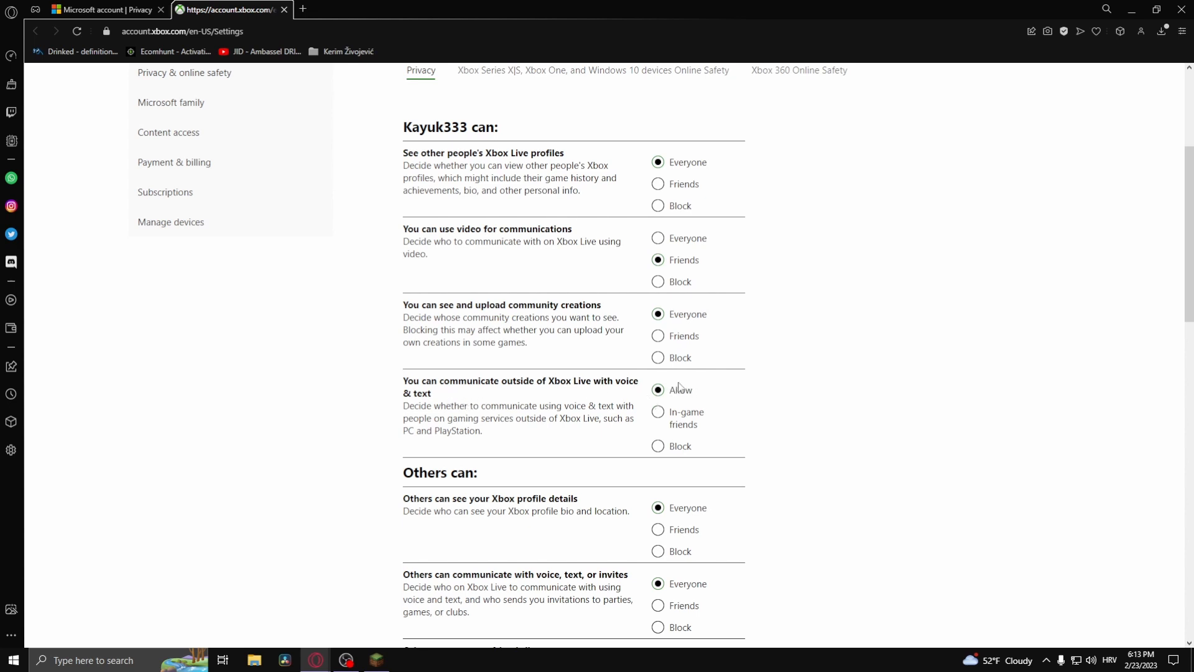
scroll("down", 3)
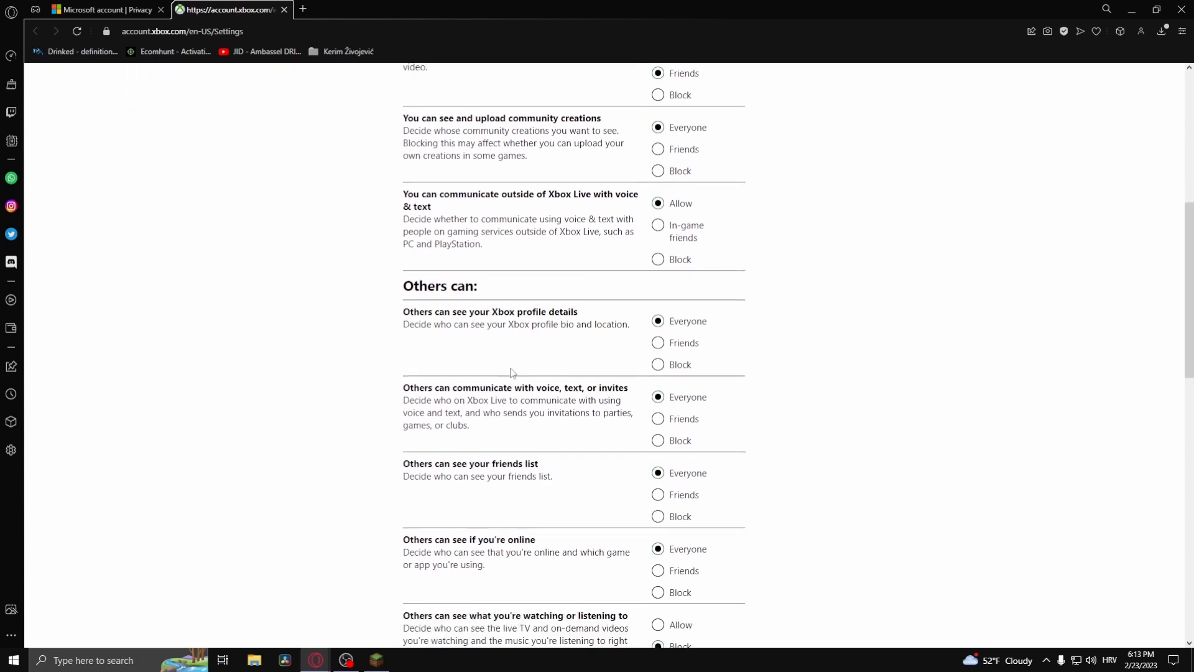
mouse_move(669, 436)
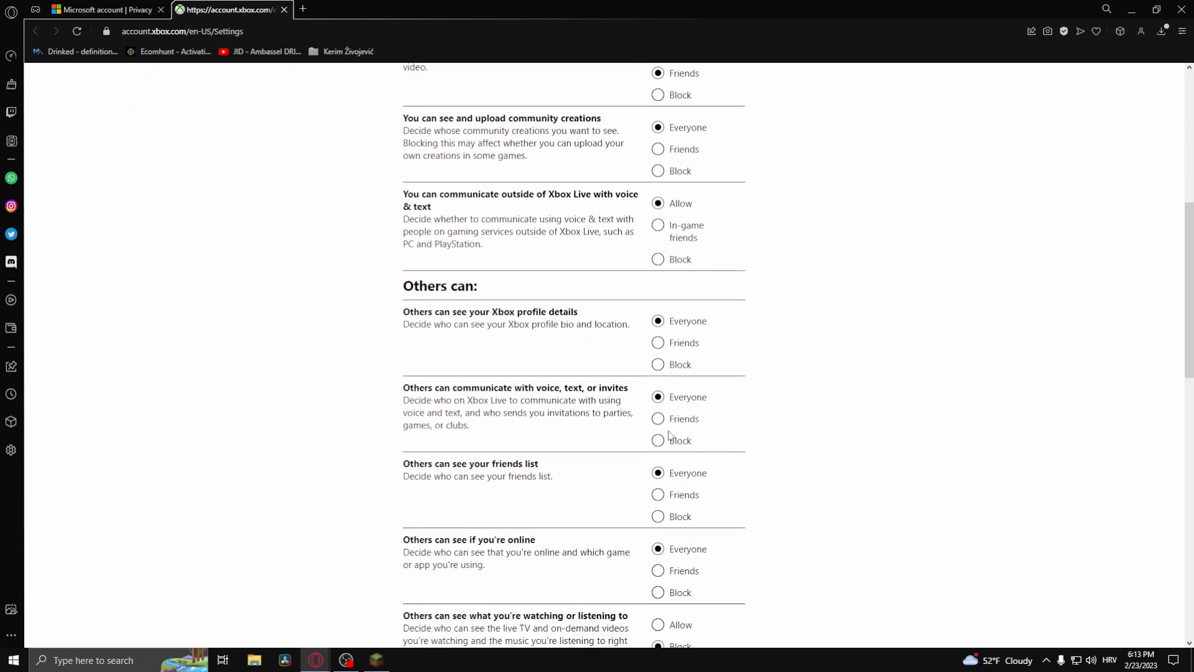
mouse_move(659, 410)
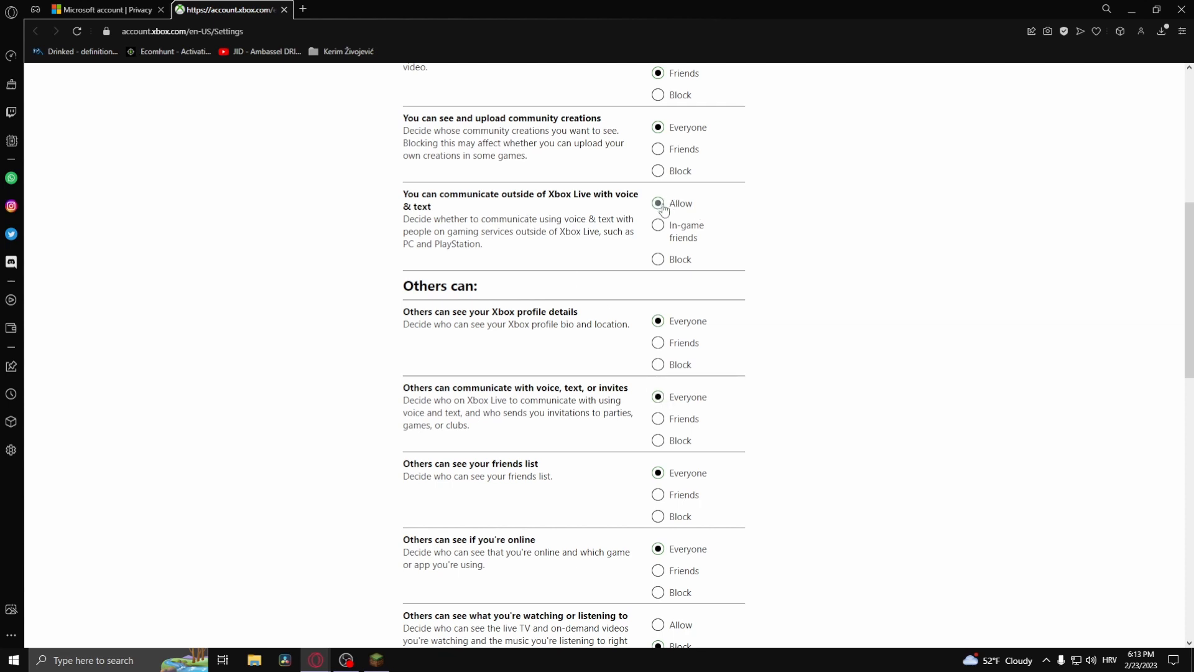
mouse_move(657, 406)
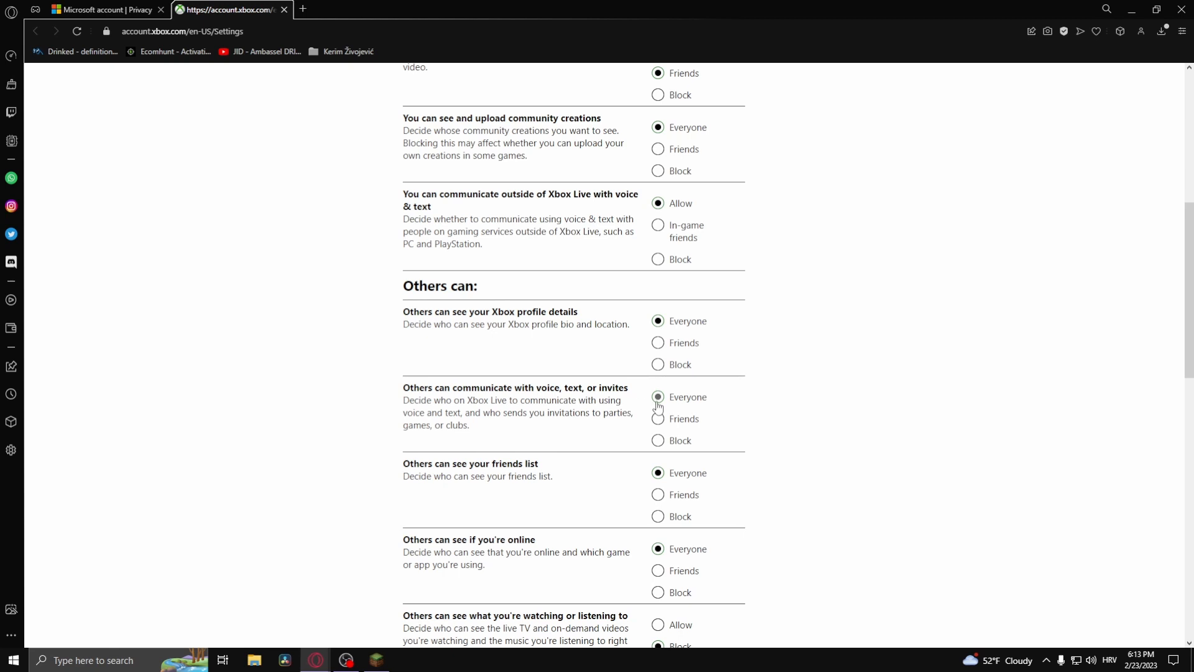
mouse_move(300, 427)
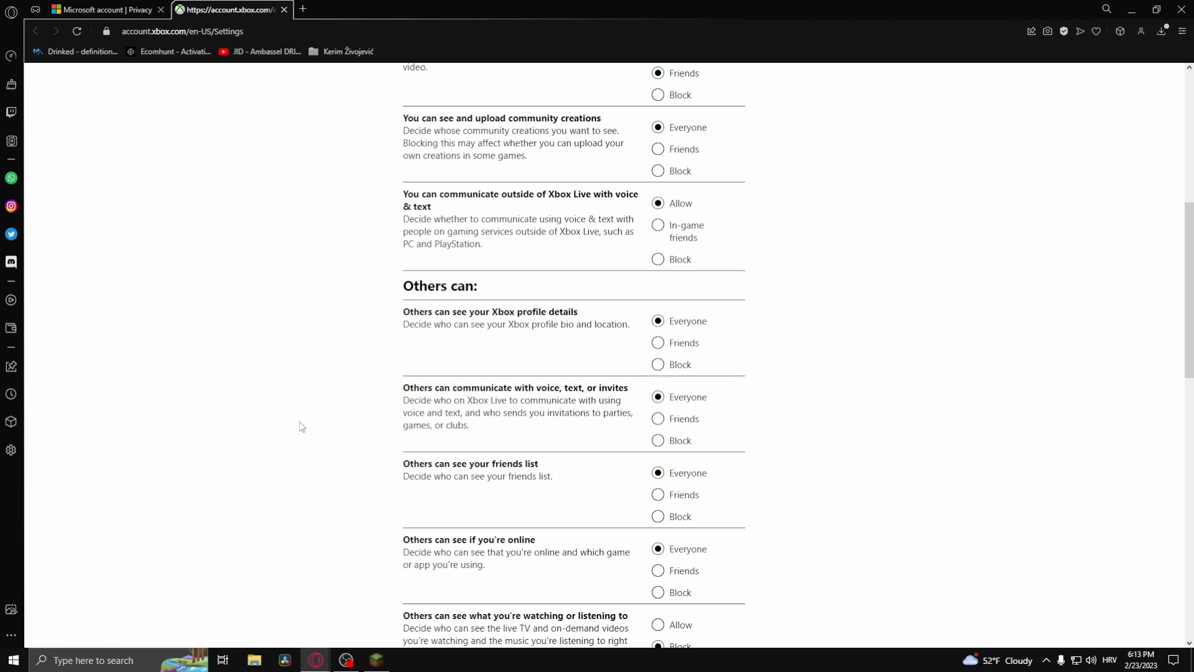
mouse_move(304, 423)
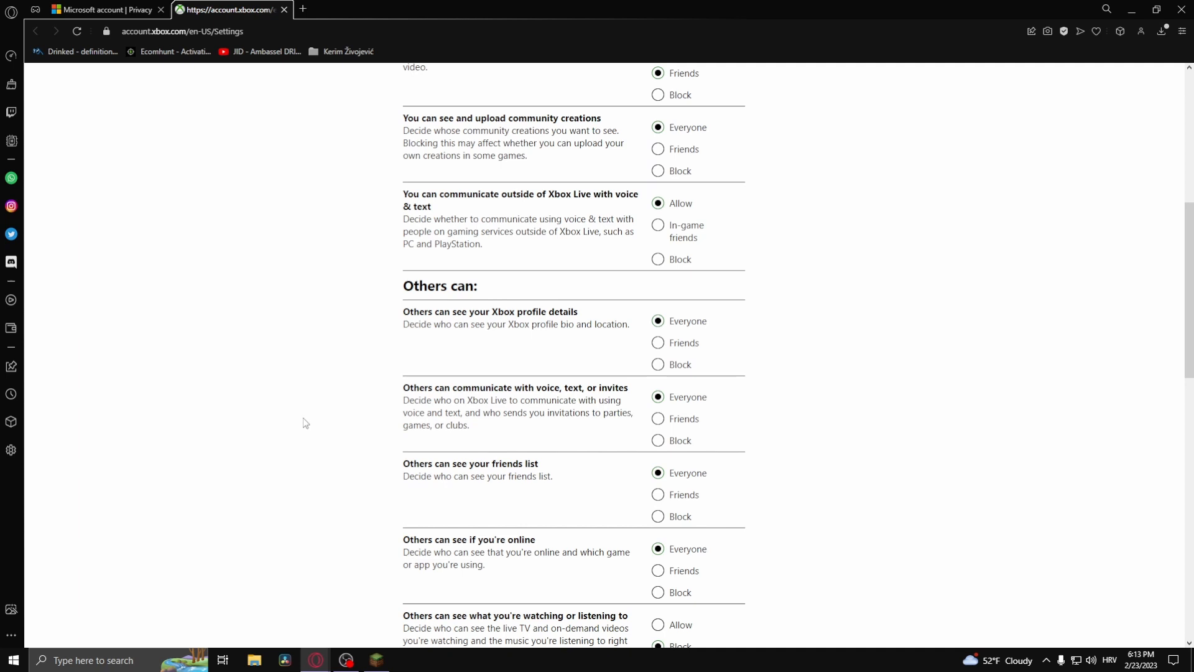